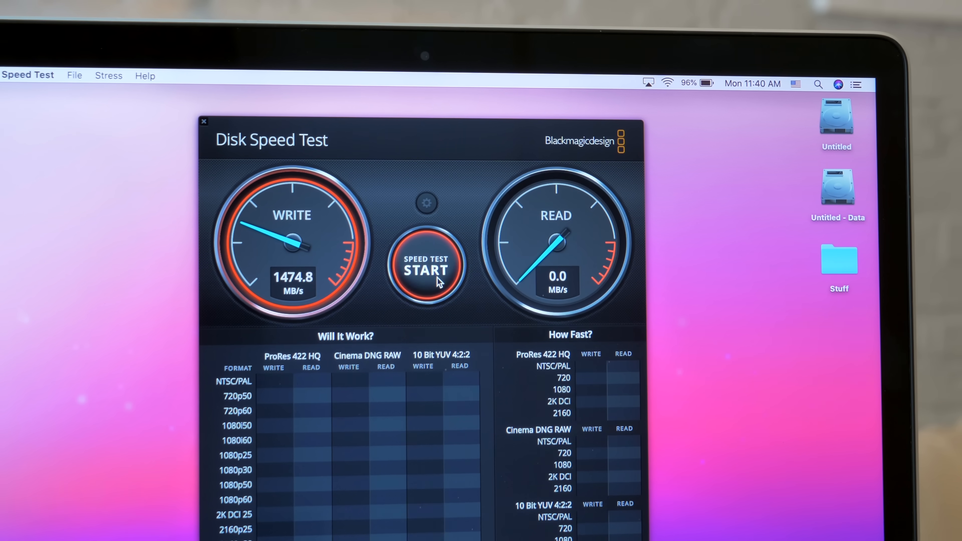
Run the speed test, reading about 1,442 MB/s write and 1,546 MB/s read.
left_click(426, 268)
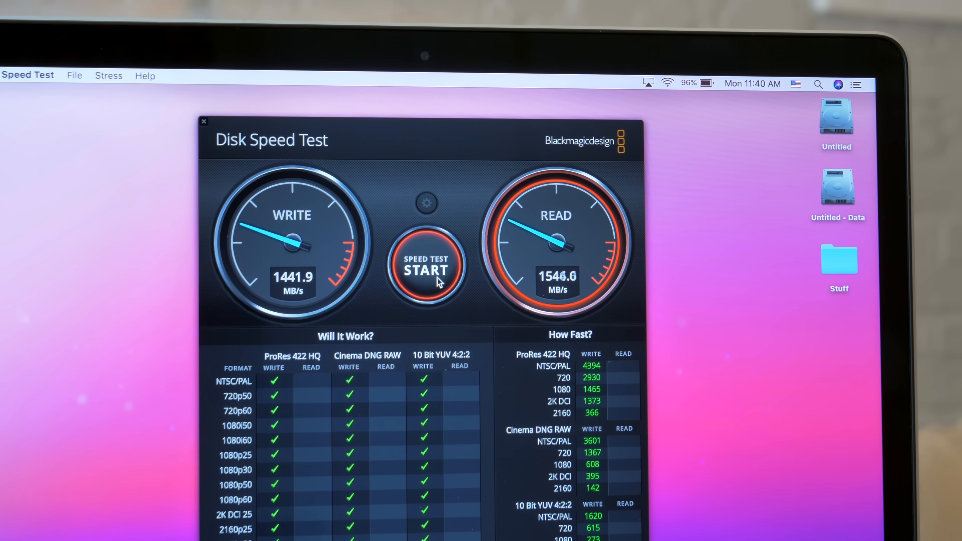
left_click(425, 270)
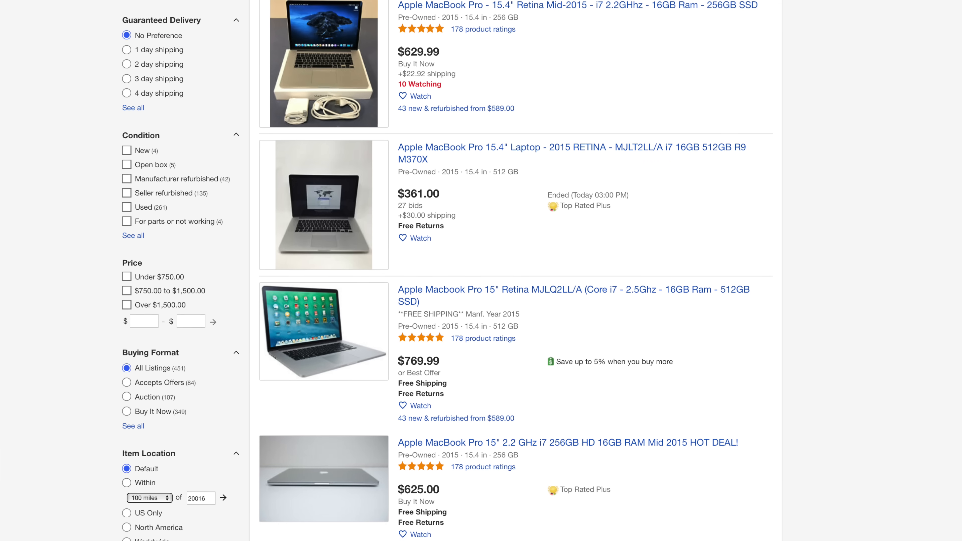
Scroll through pre-owned 2015 MacBook Pro results past the $1,235.00 open-box offer.
scroll("down", 3)
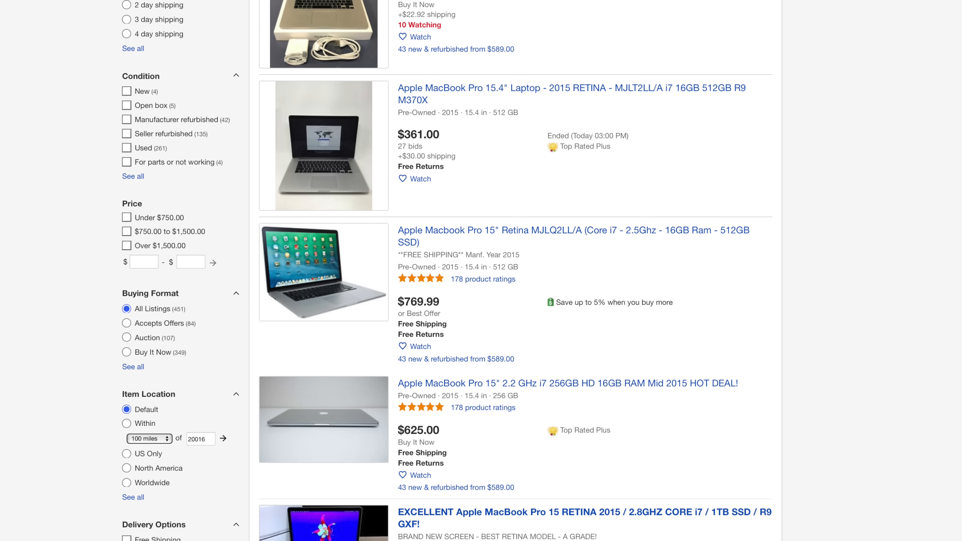
scroll("down", 3)
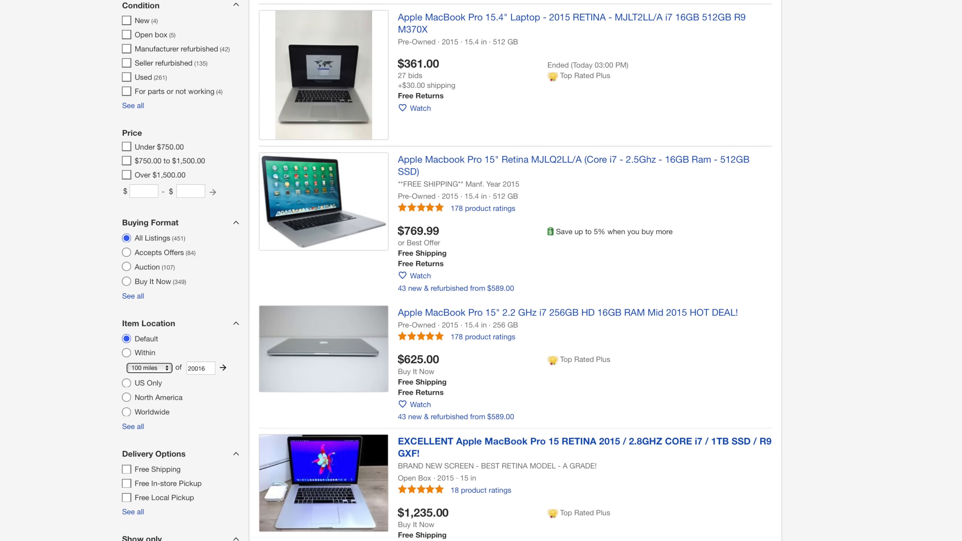
scroll("down", 3)
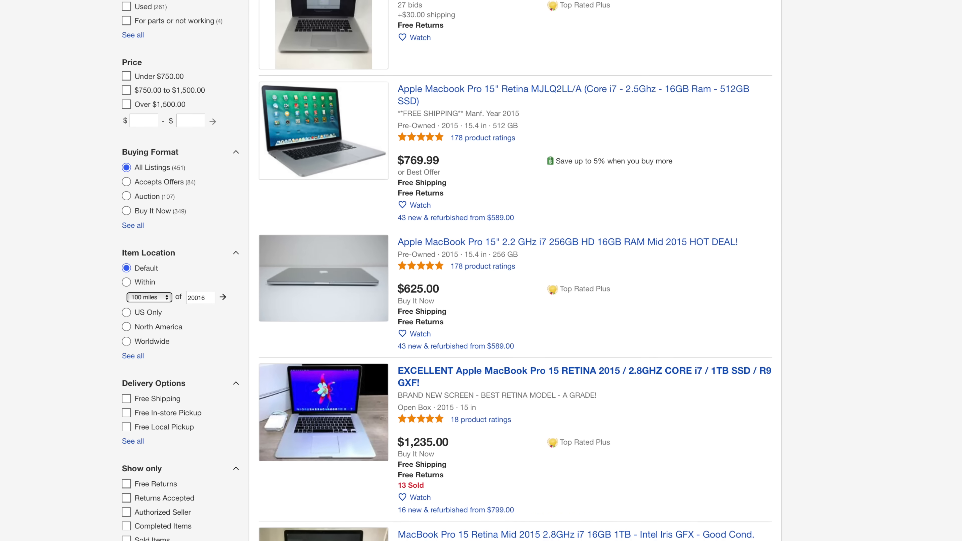
scroll("down", 3)
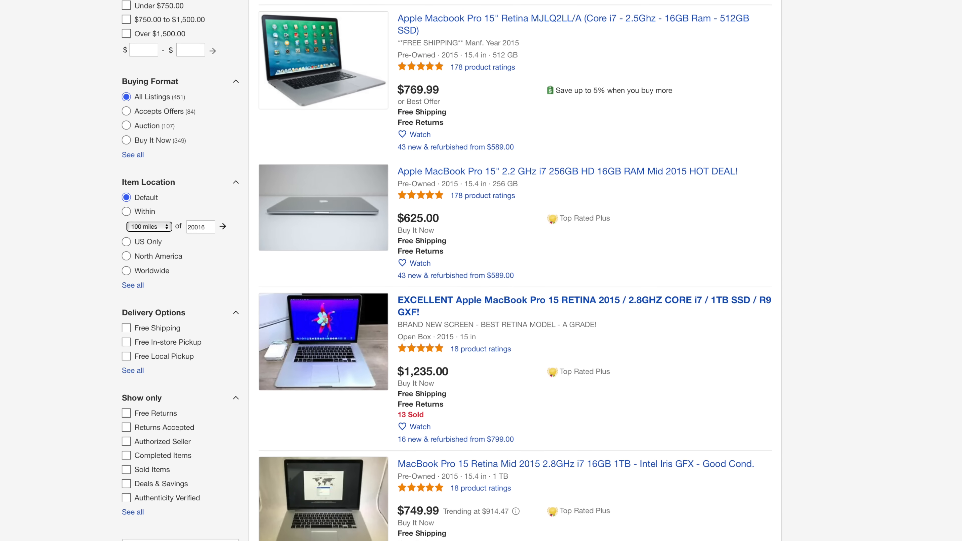
scroll("down", 3)
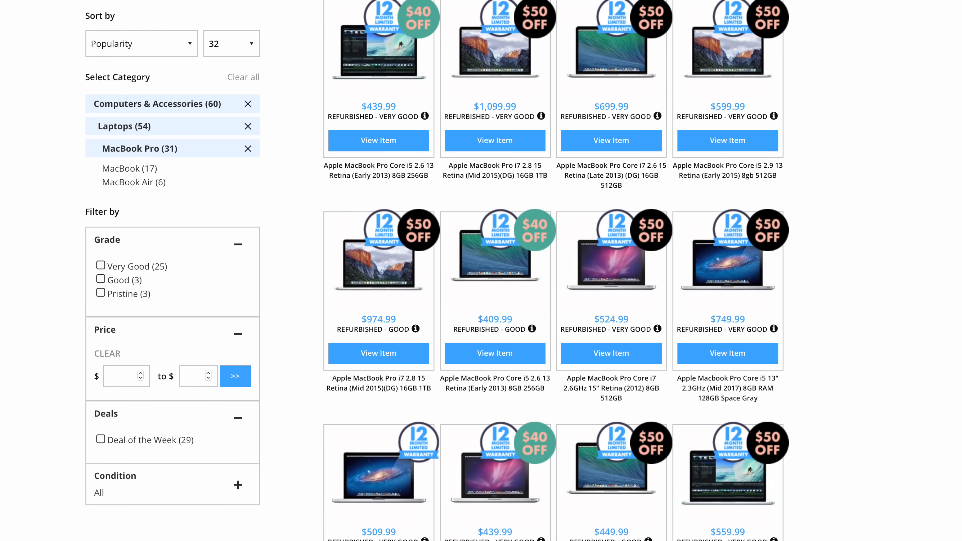
Scroll the refurbished MacBook Pro grid to models priced about $440 to $560.
scroll("down", 3)
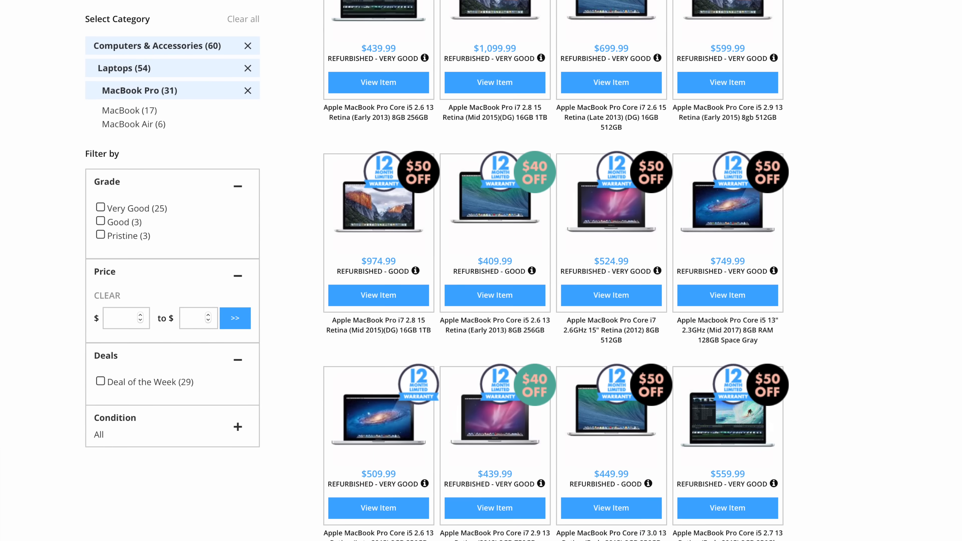
scroll("down", 3)
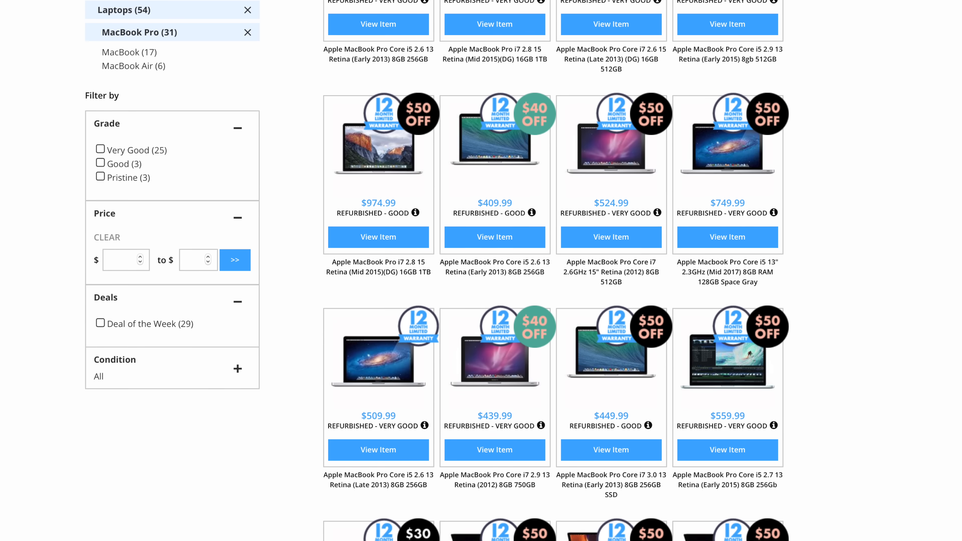
scroll("down", 3)
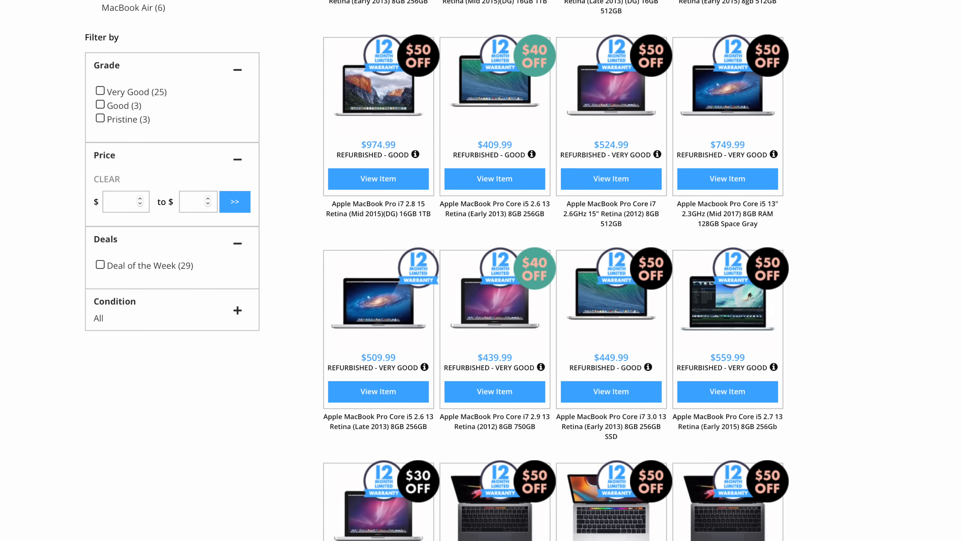